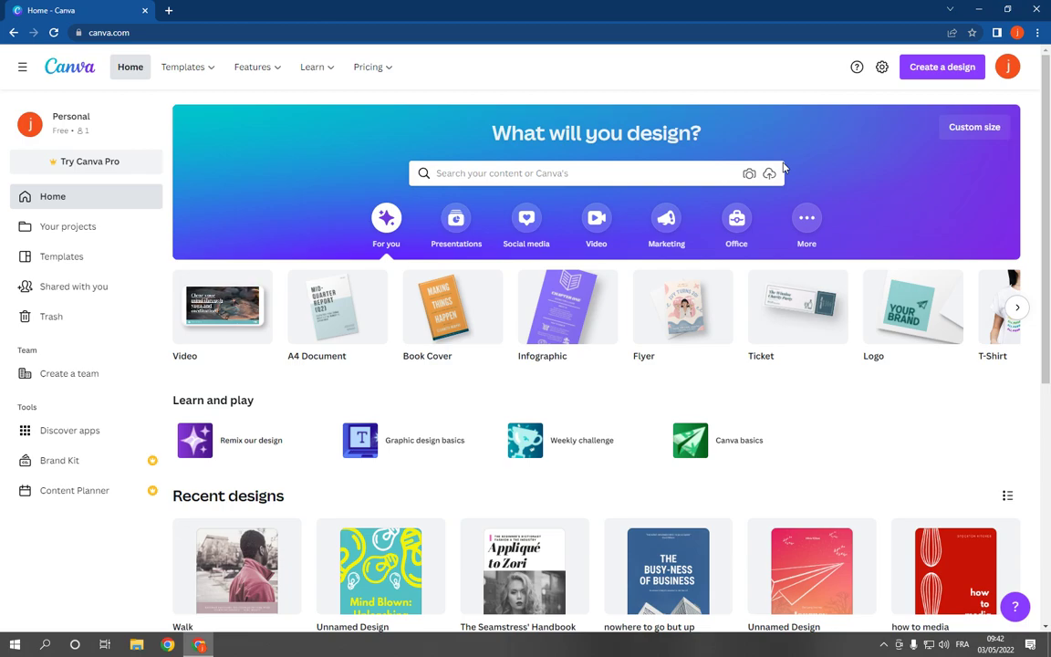
{"action": "mouse_move", "coordinate": [615, 151]}
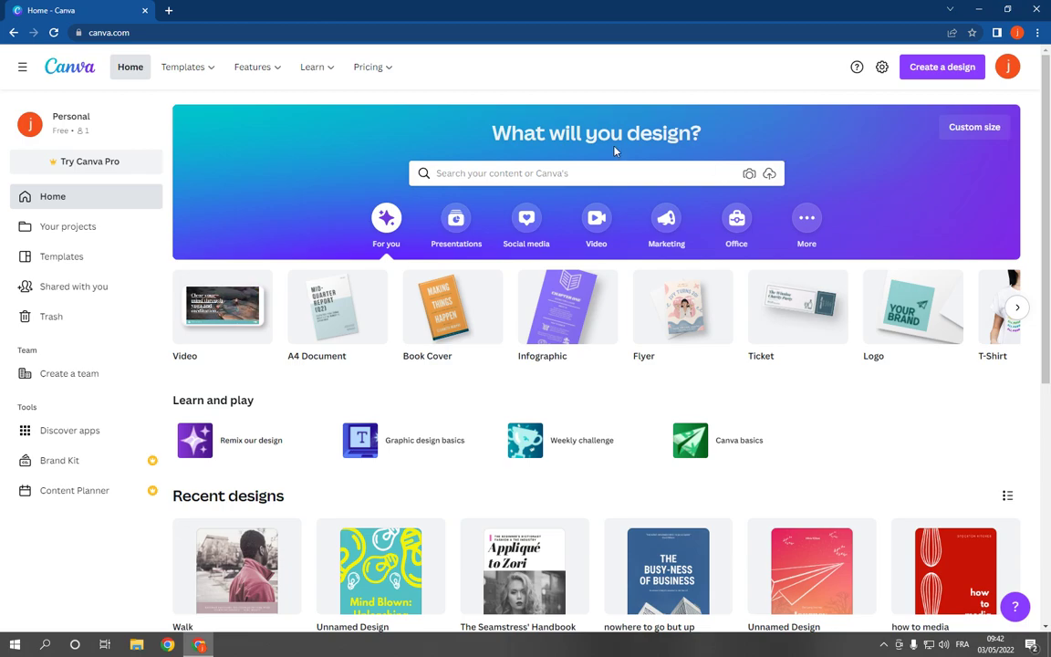
{"action": "mouse_move", "coordinate": [584, 145]}
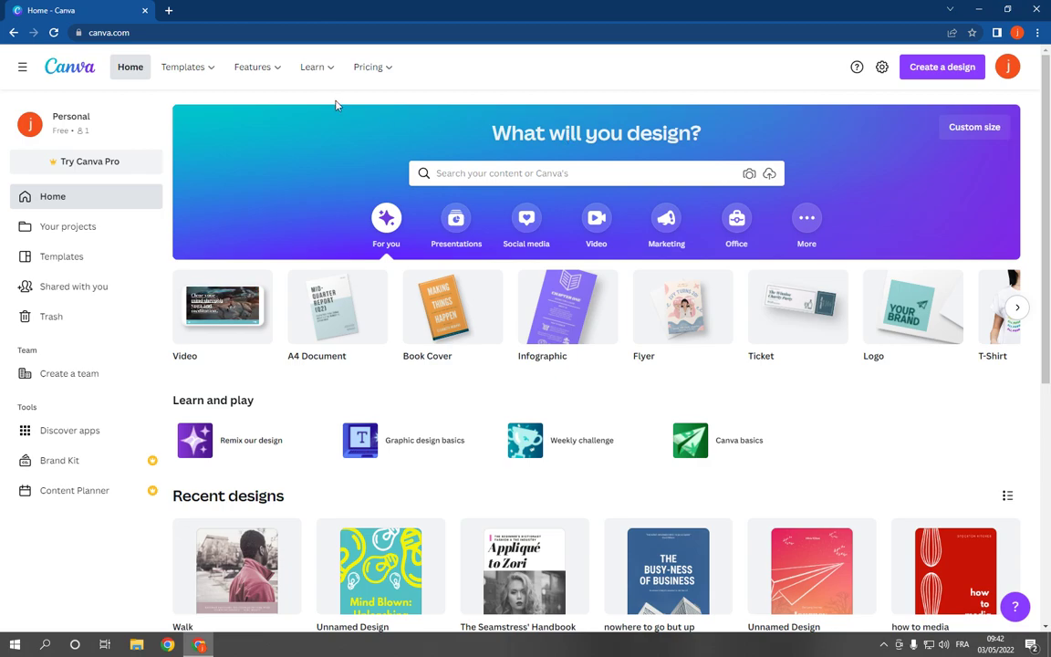
Step: Start a new design and choose the LinkedIn Banner type from the LinkedIn results
{"action": "left_click", "coordinate": [311, 67]}
{"action": "type", "text": "linkedin"}
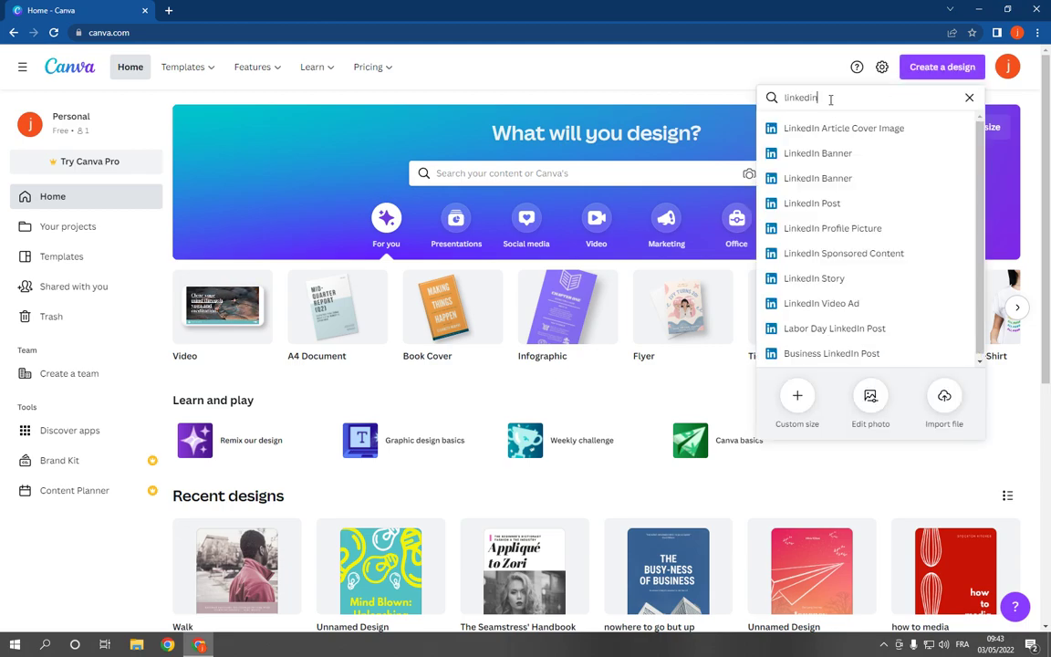
{"action": "mouse_move", "coordinate": [817, 152]}
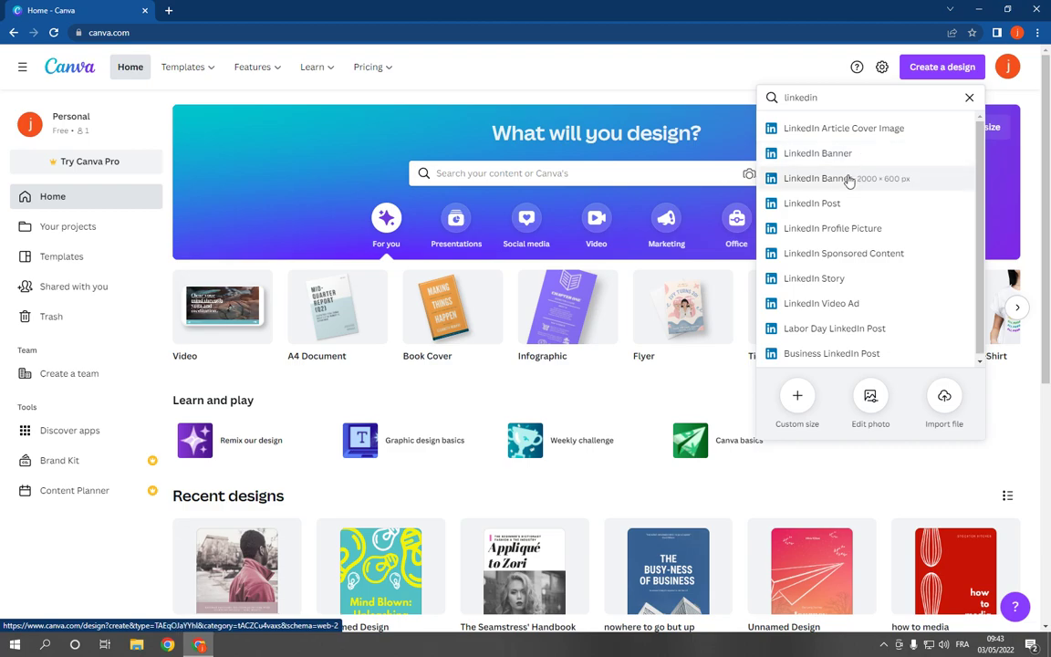
{"action": "mouse_move", "coordinate": [868, 184]}
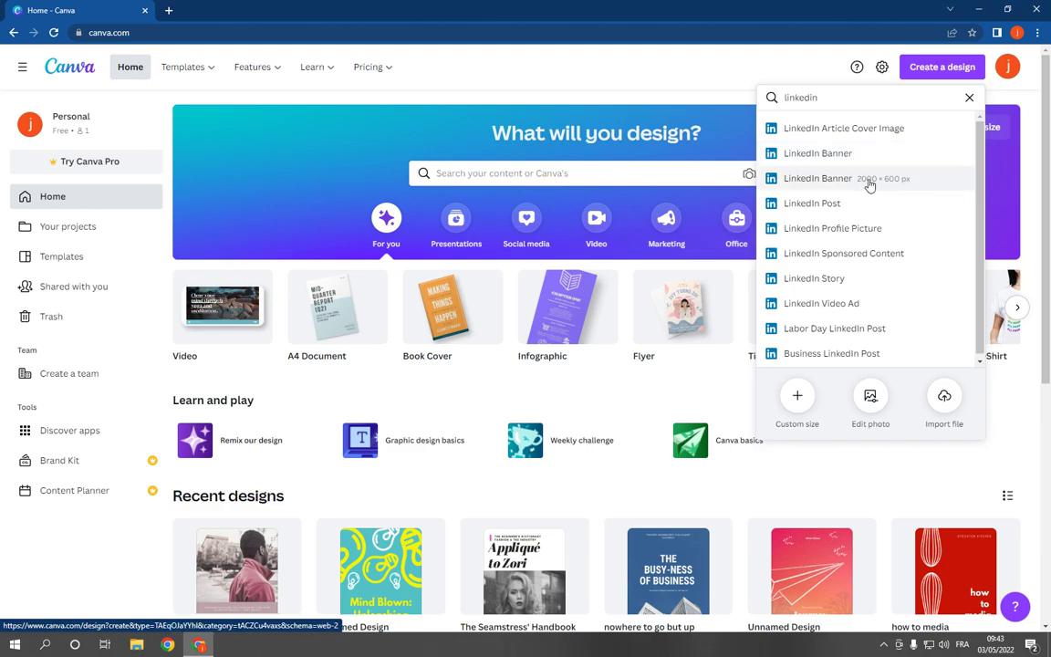
{"action": "mouse_move", "coordinate": [867, 153]}
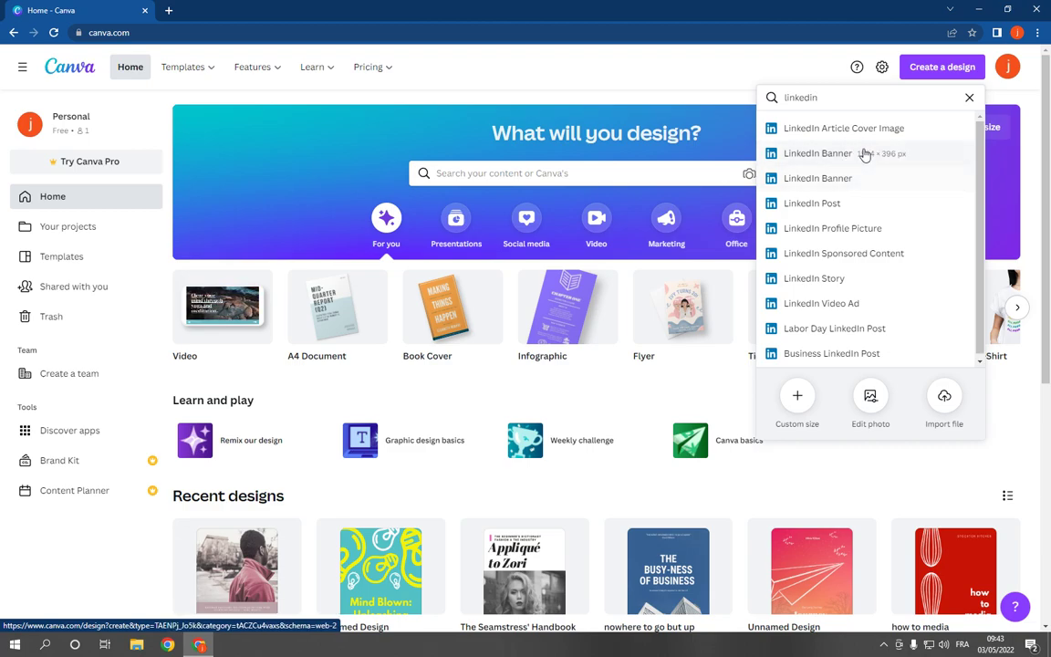
{"action": "left_click", "coordinate": [817, 153]}
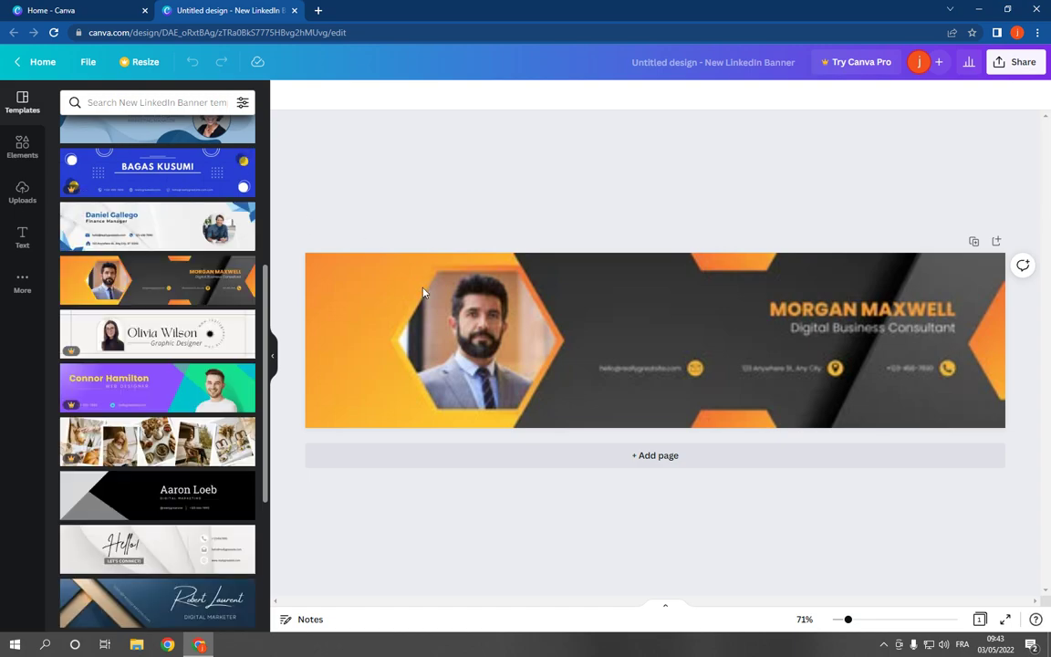
Step: Replace the orange Morgan Maxwell layout with the black-and-grey Aaron Loeb template
{"action": "left_click", "coordinate": [466, 342]}
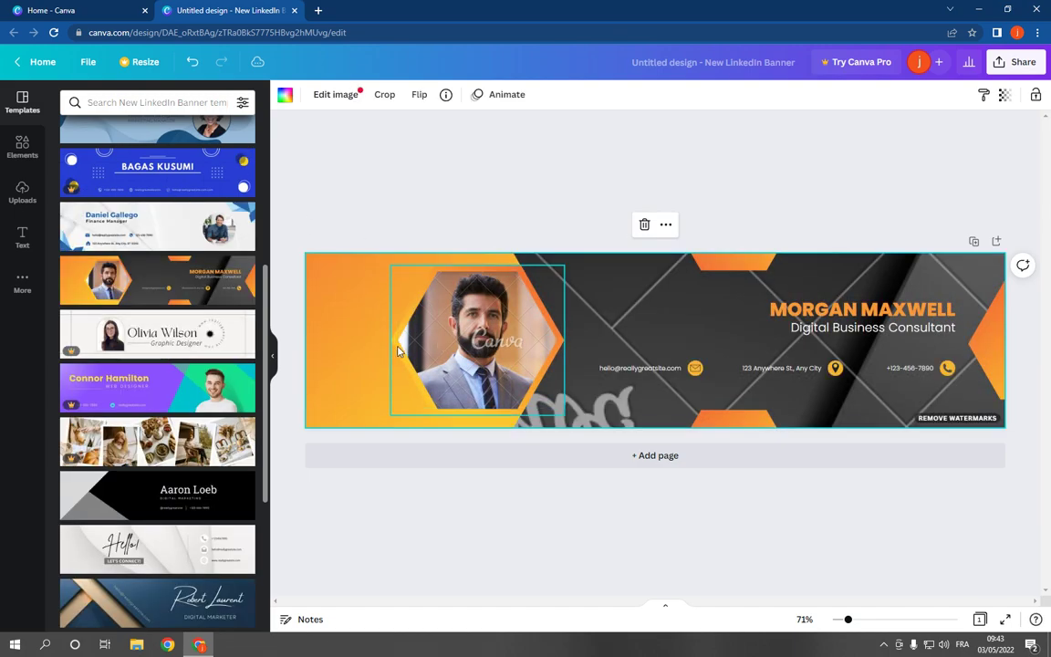
{"action": "left_click", "coordinate": [475, 342]}
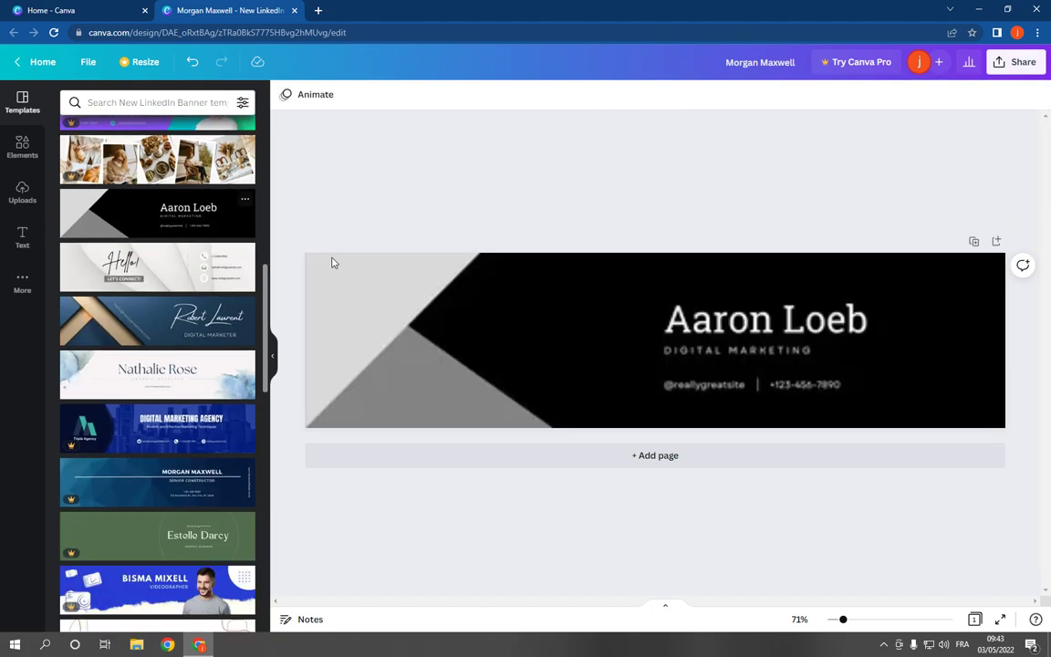
{"action": "left_click", "coordinate": [764, 319]}
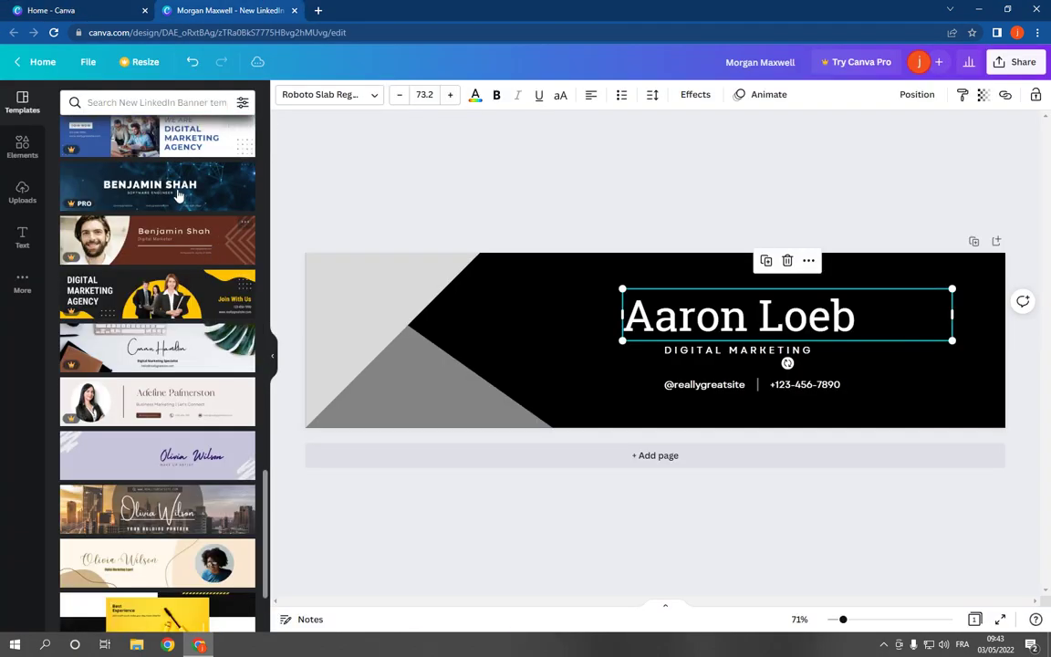
{"action": "mouse_move", "coordinate": [28, 4]}
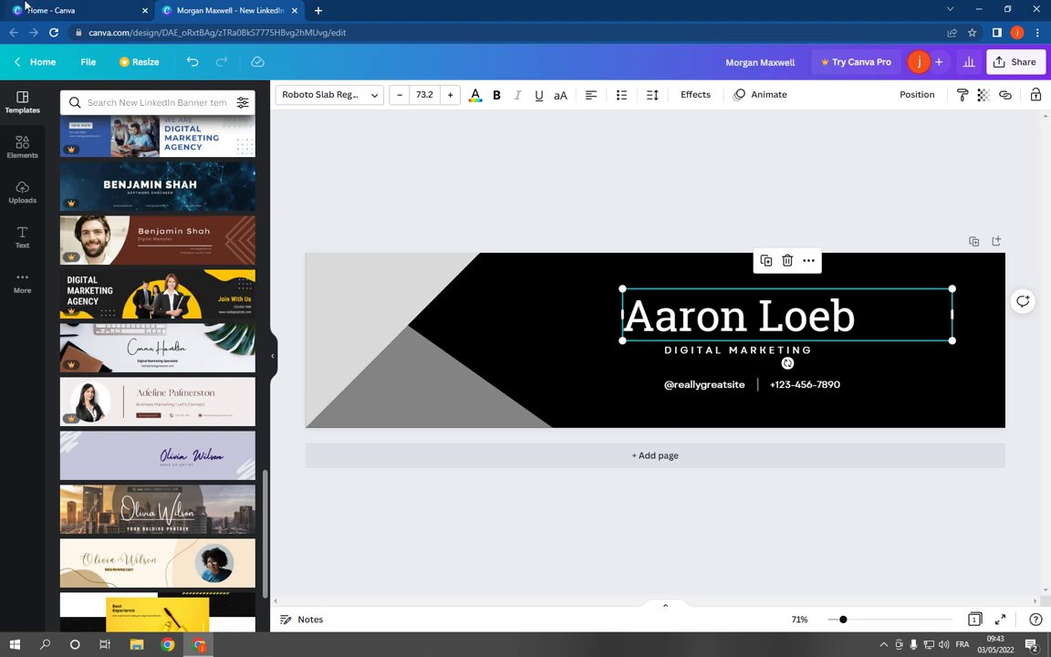